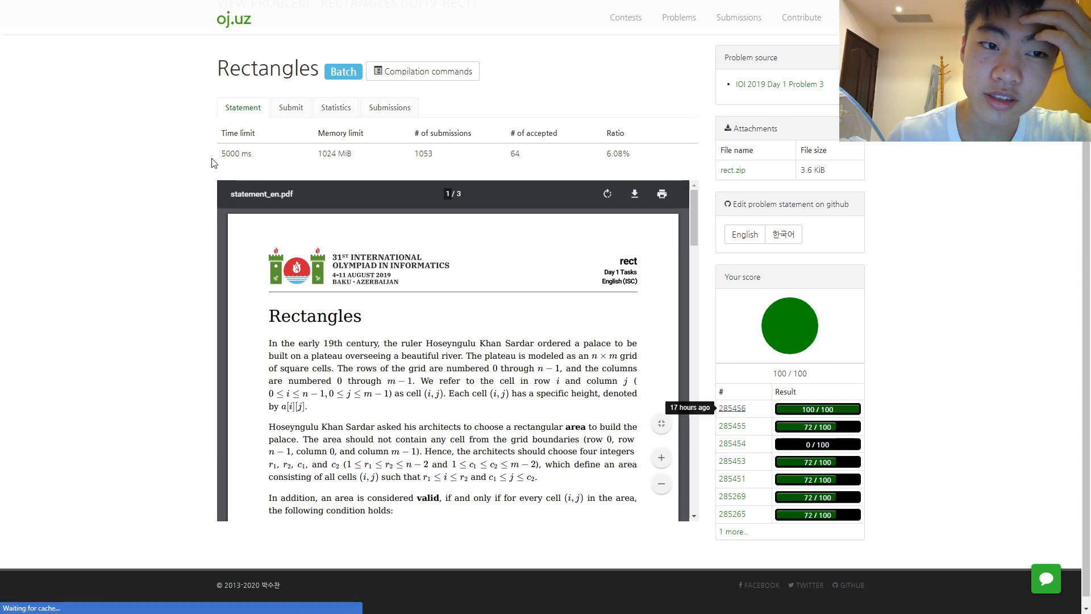
Open submission 285456, the 100/100 accepted solution for IOI 2019 Rectangles.
{"action": "left_click", "coordinate": [732, 408]}
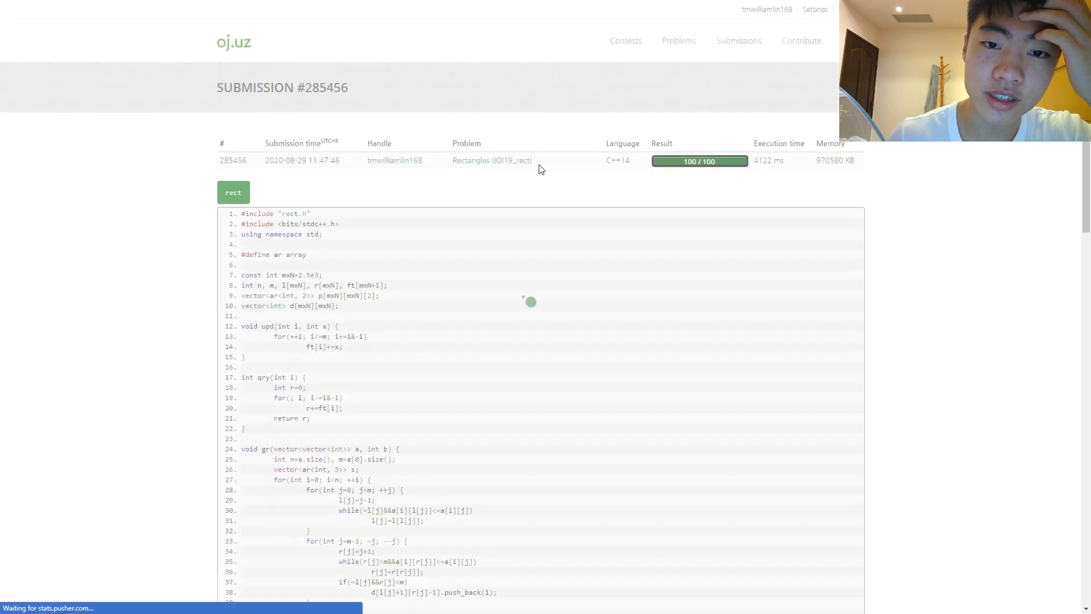
{"action": "double_click", "coordinate": [763, 161]}
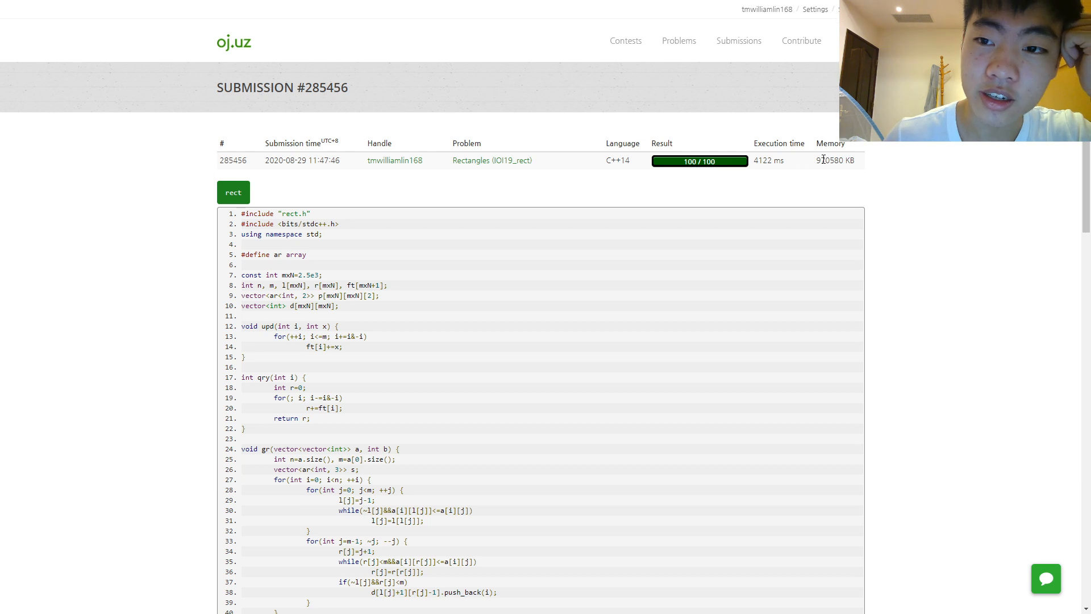
{"action": "double_click", "coordinate": [827, 160]}
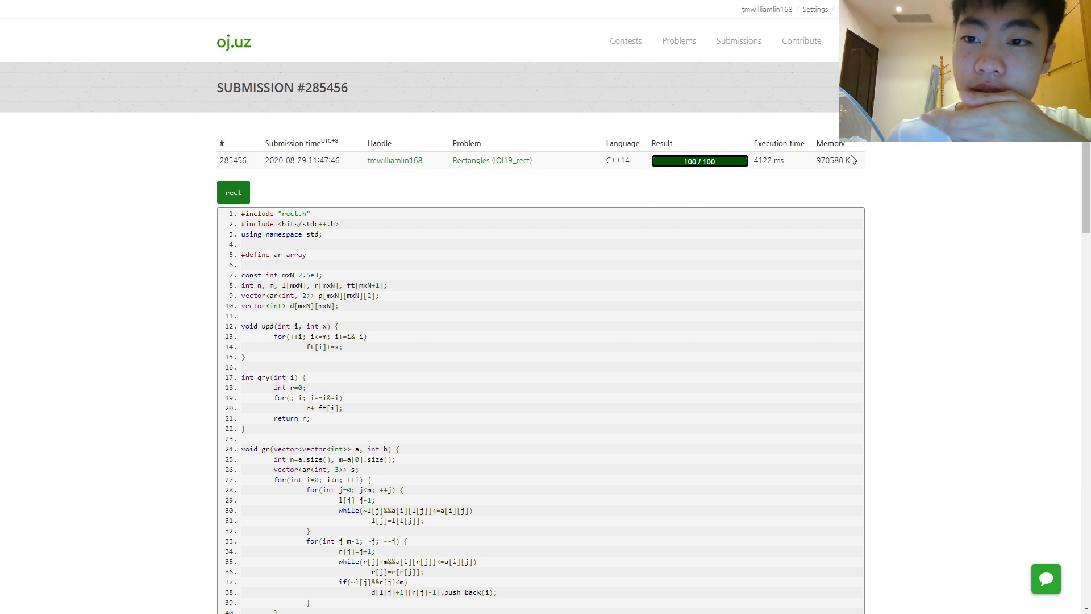
{"action": "scroll", "scroll_direction": "down", "scroll_amount": 3}
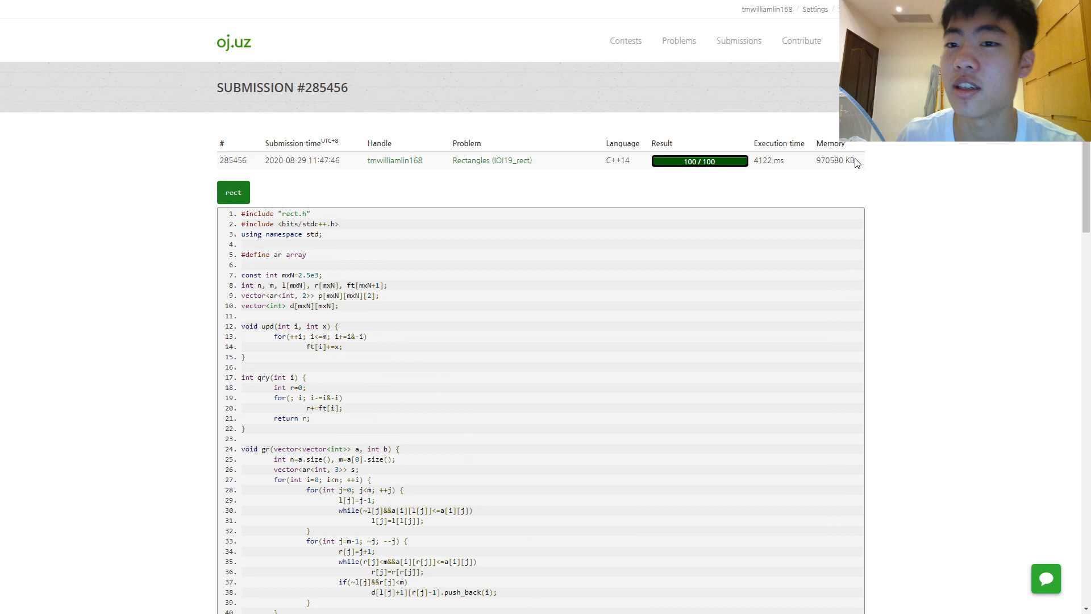
{"action": "mouse_move", "coordinate": [769, 179]}
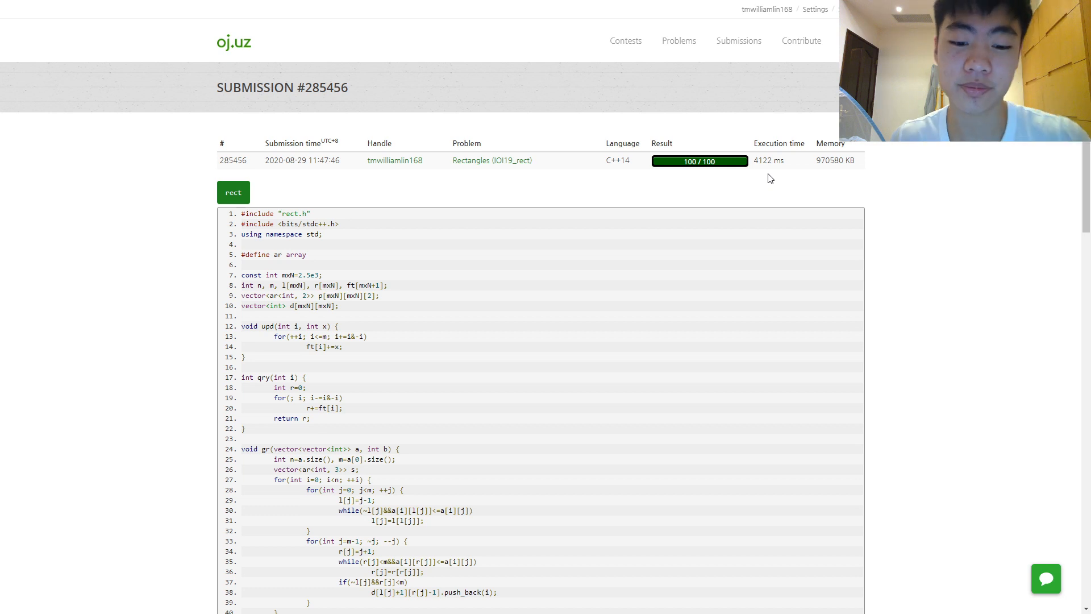
{"action": "mouse_move", "coordinate": [475, 211]}
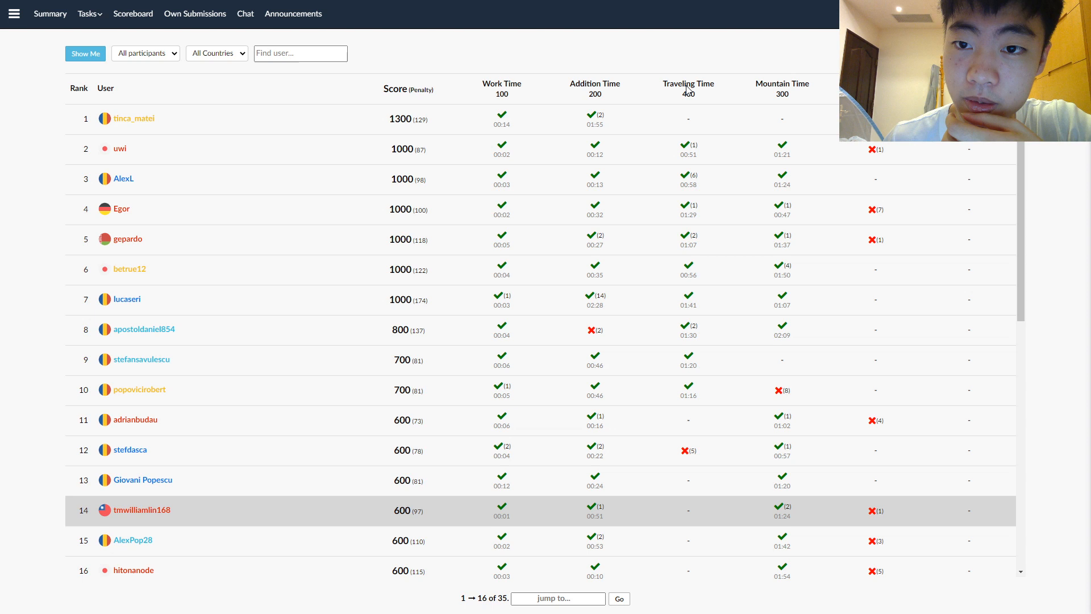
{"action": "mouse_move", "coordinate": [831, 100]}
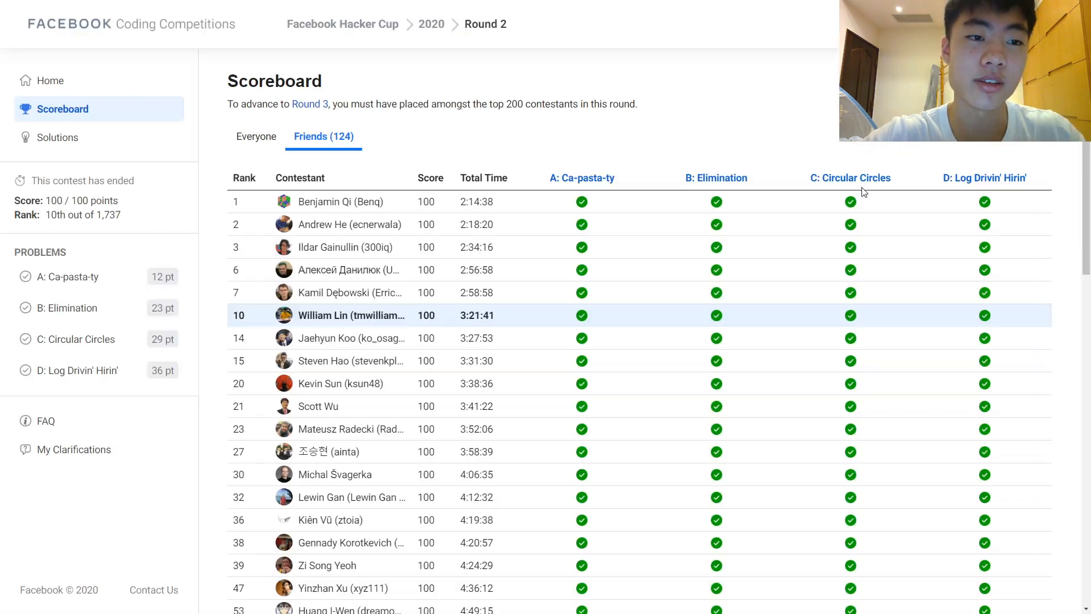
{"action": "mouse_move", "coordinate": [802, 70]}
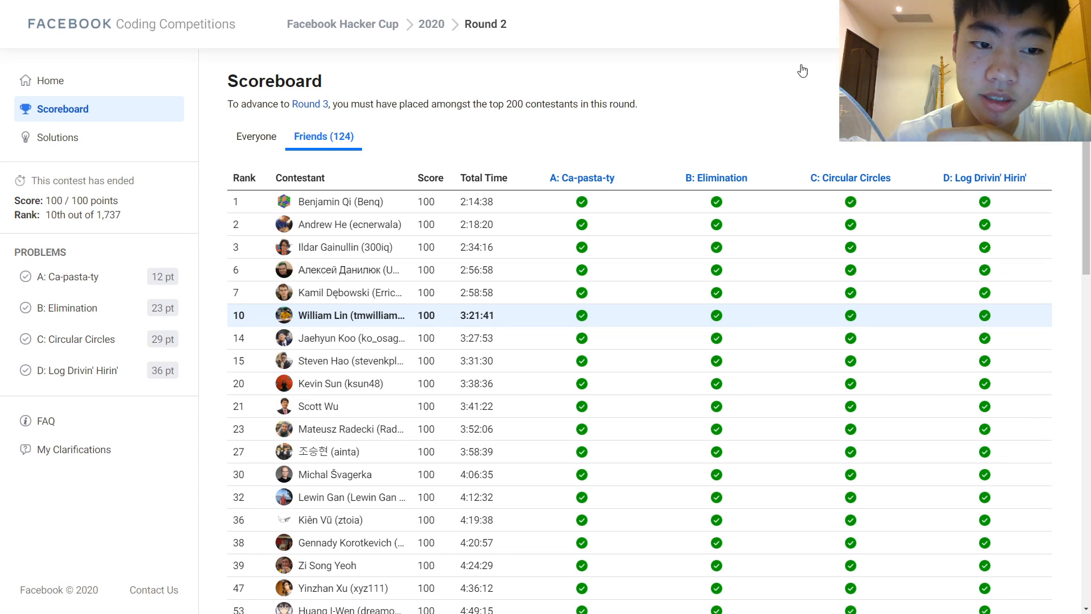
{"action": "mouse_move", "coordinate": [256, 126]}
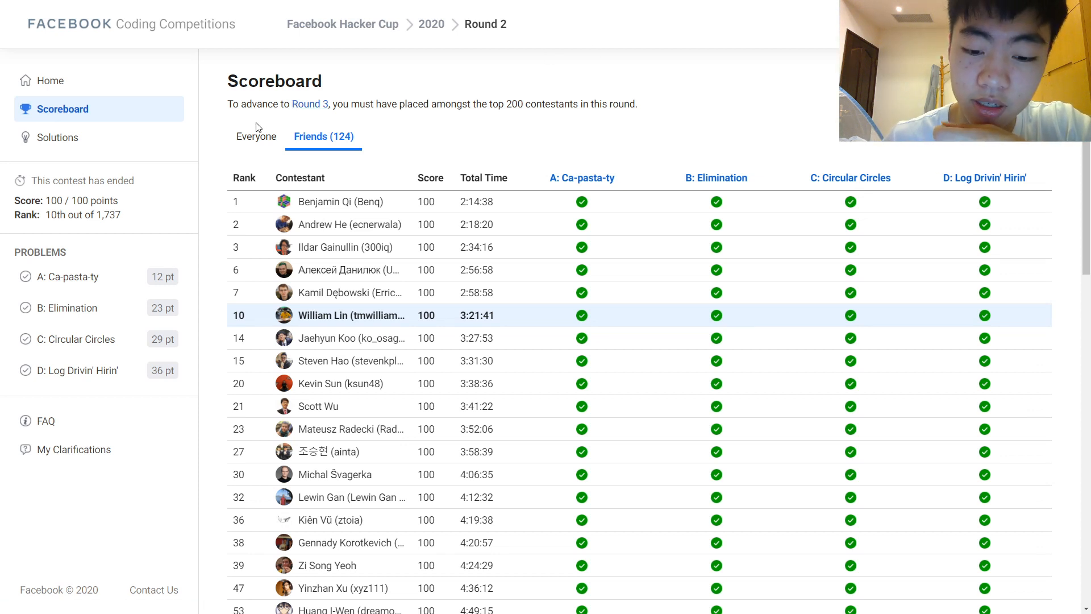
{"action": "mouse_move", "coordinate": [270, 139]}
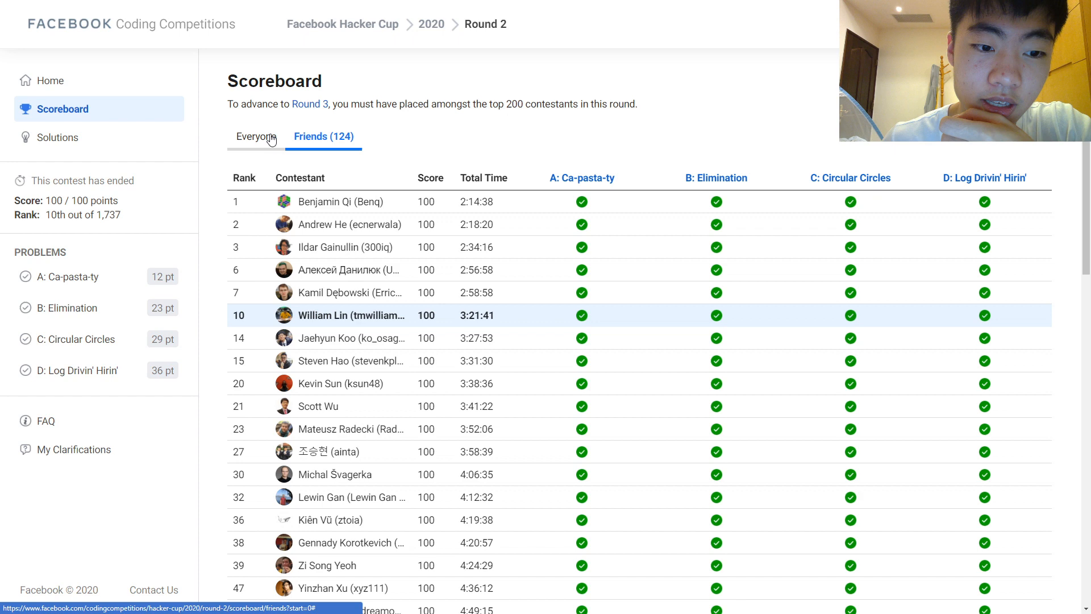
Switch the Round 2 scoreboard from Friends to the Everyone view.
{"action": "left_click", "coordinate": [255, 136]}
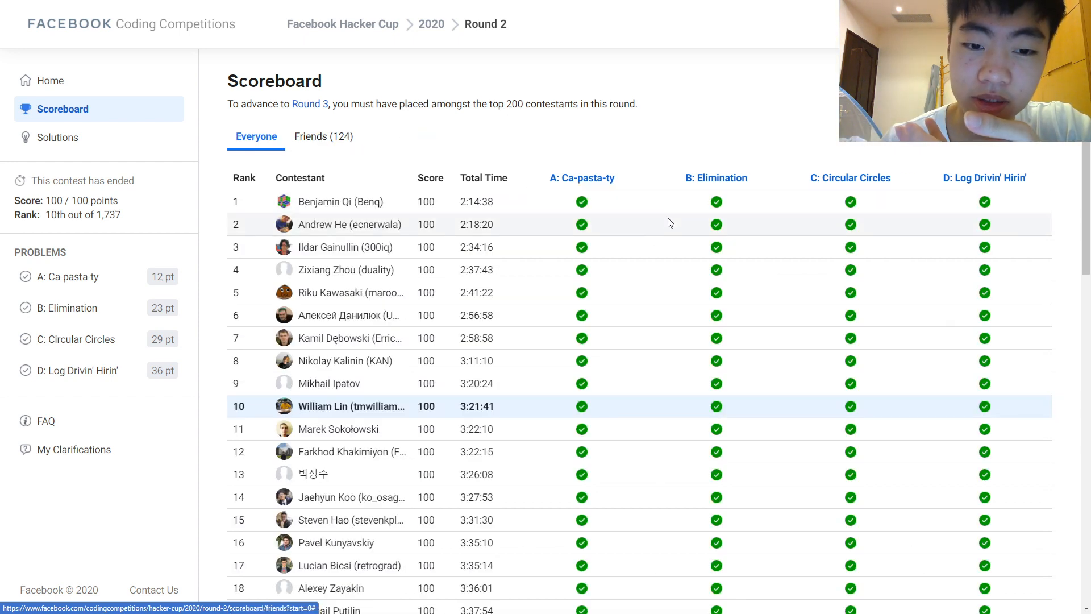
{"action": "mouse_move", "coordinate": [568, 198]}
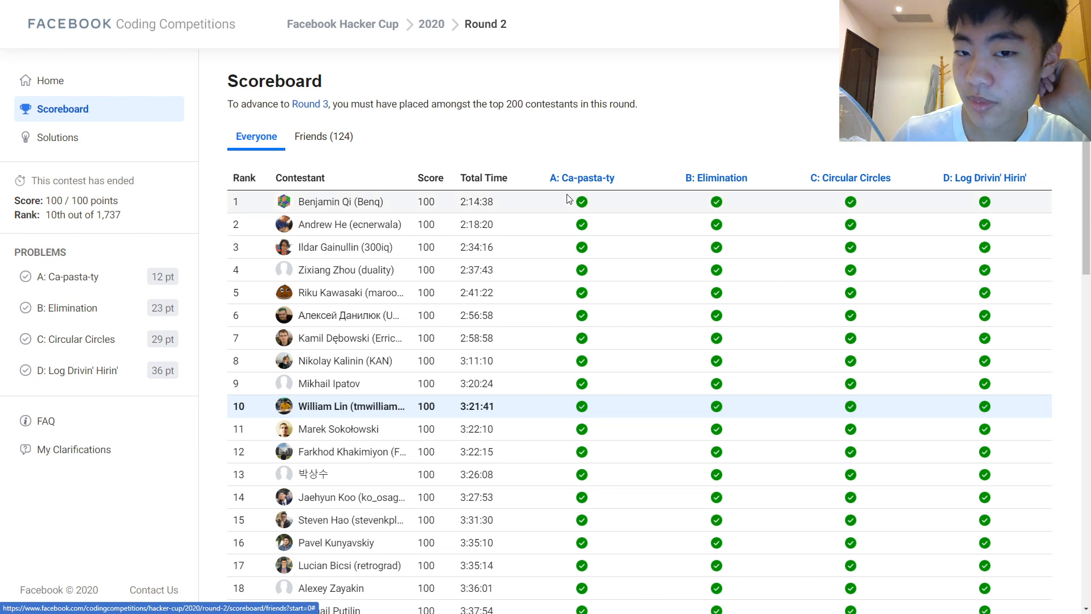
{"action": "mouse_move", "coordinate": [591, 183]}
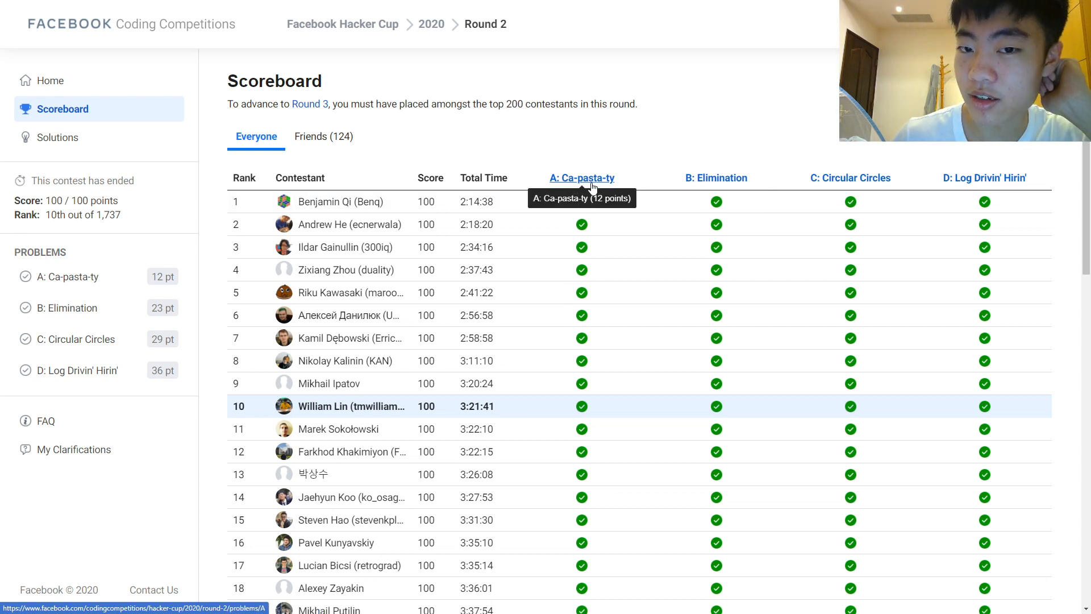
{"action": "mouse_move", "coordinate": [705, 182]}
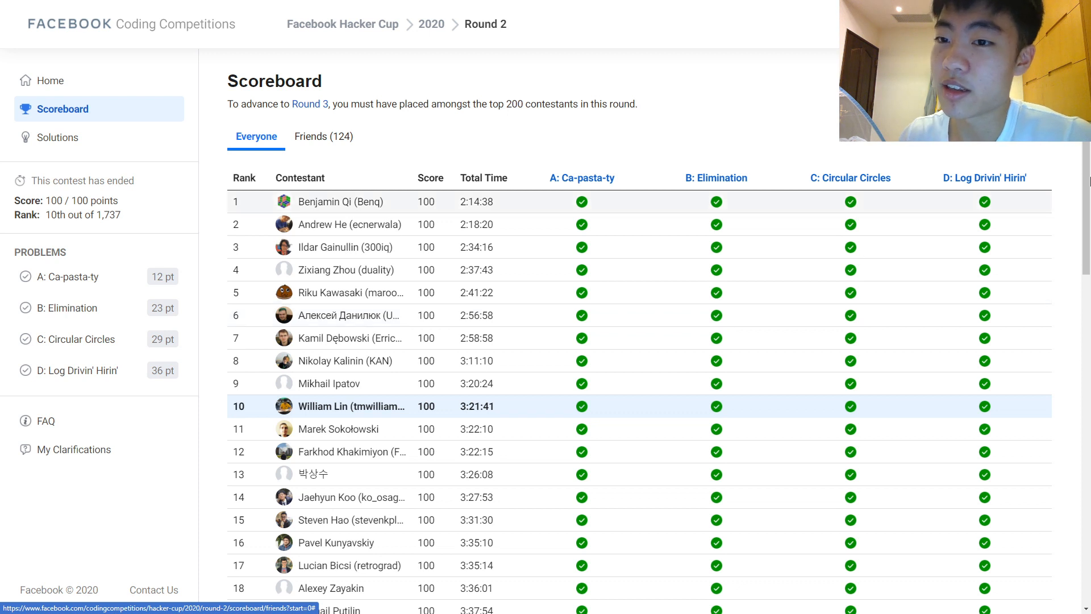
{"action": "mouse_move", "coordinate": [884, 160]}
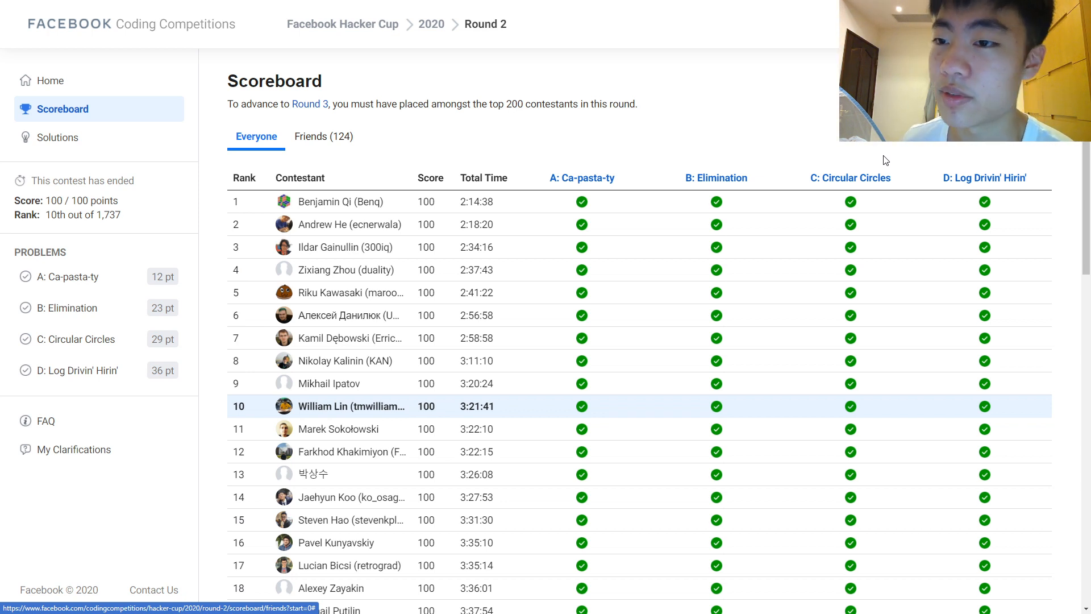
{"action": "mouse_move", "coordinate": [964, 156]}
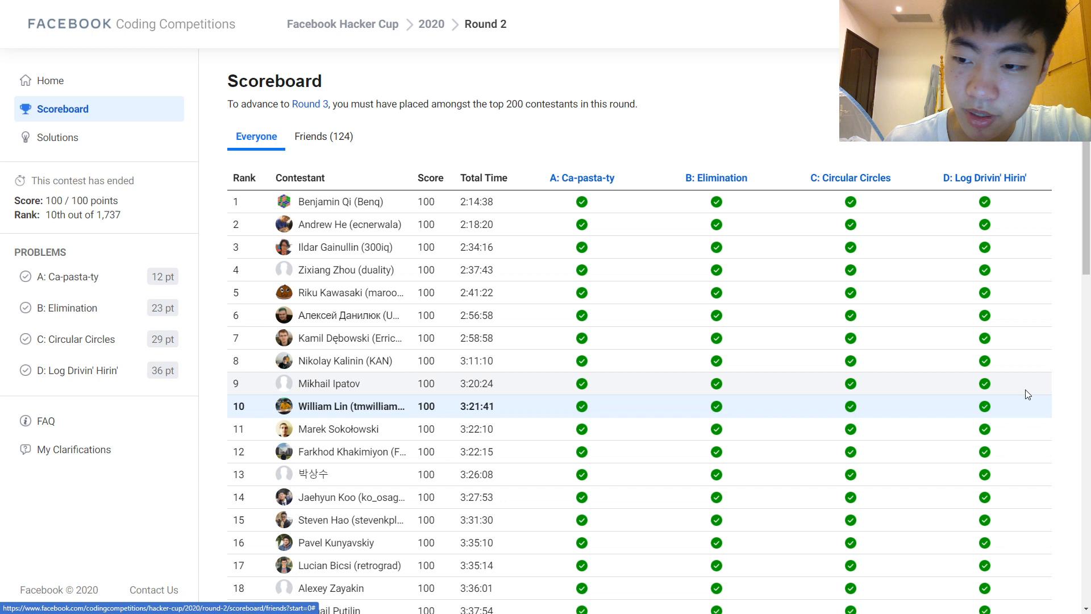
{"action": "mouse_move", "coordinate": [883, 351]}
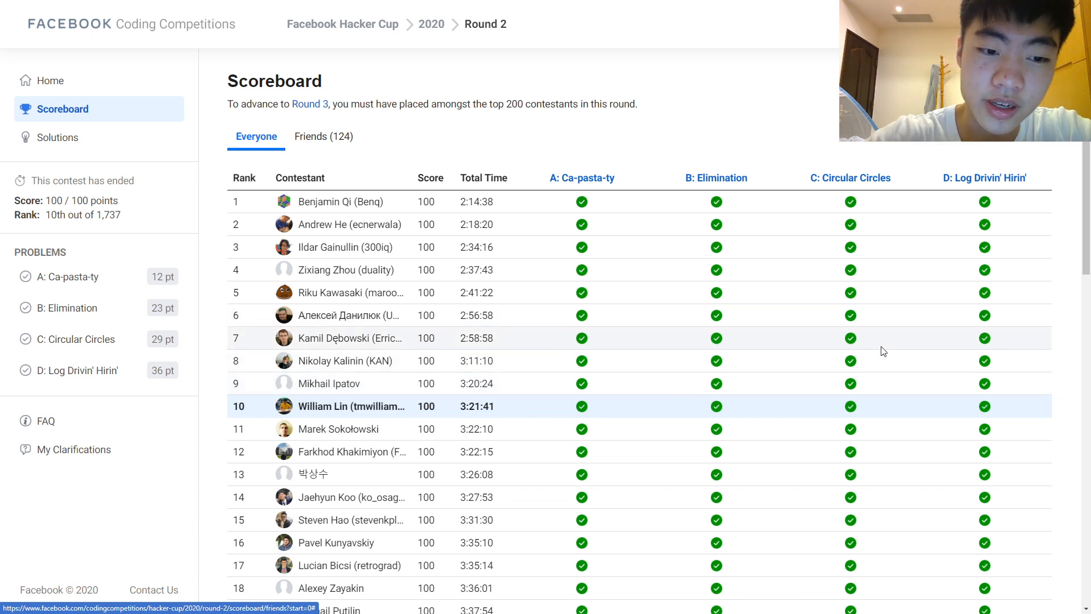